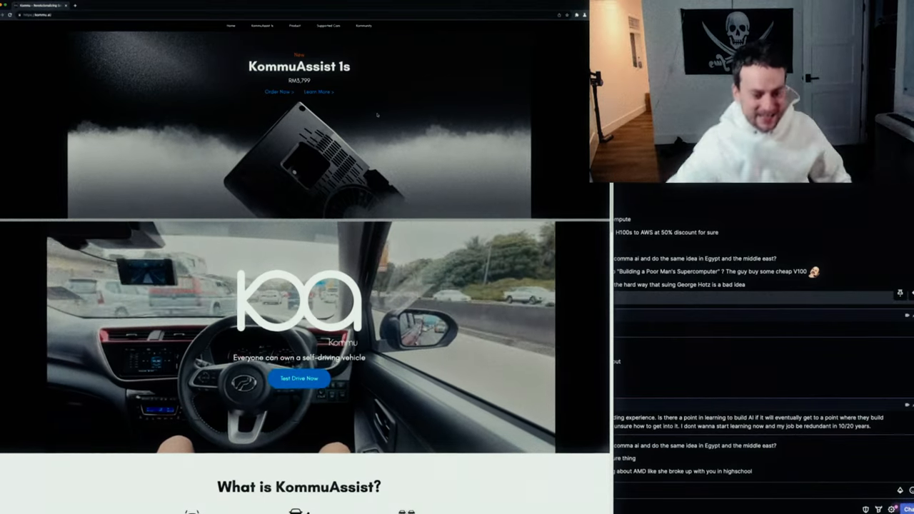
# Scroll through the KommuAssist homepage features and reach the KommuAssist 1s product page.
pyautogui.scroll(-3)
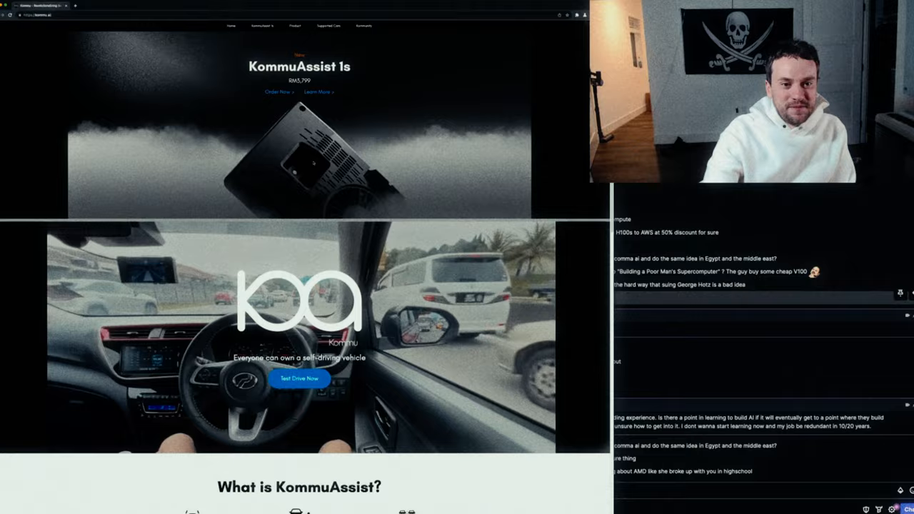
pyautogui.scroll(-3)
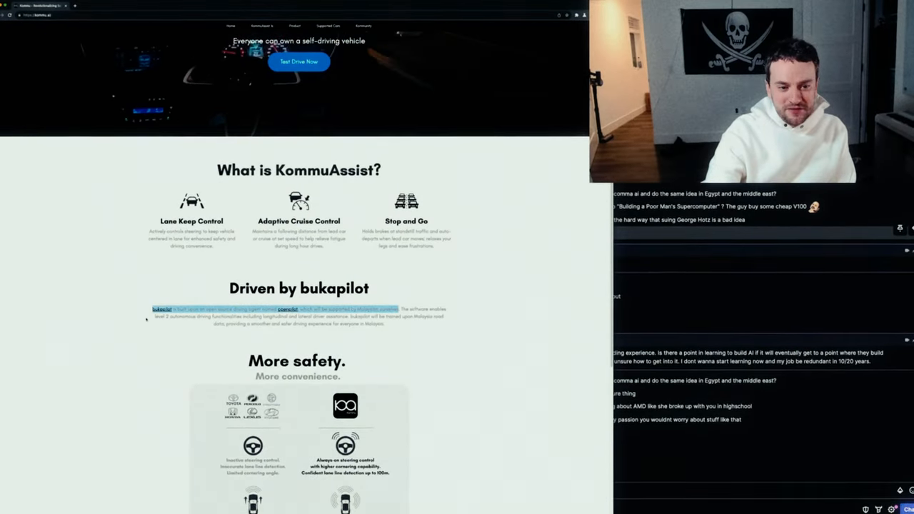
pyautogui.scroll(3)
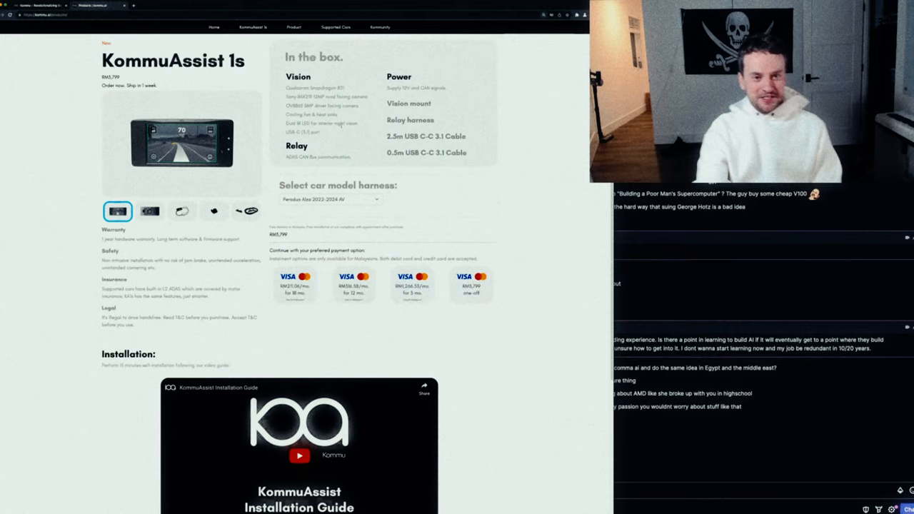
# Browse the 'Select car model harness' list and pick a car model from it.
pyautogui.click(330, 200)
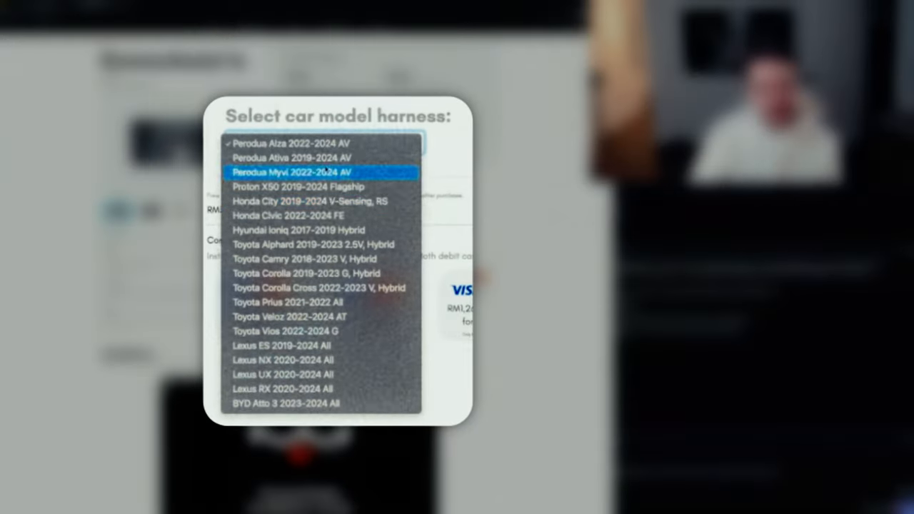
pyautogui.click(289, 143)
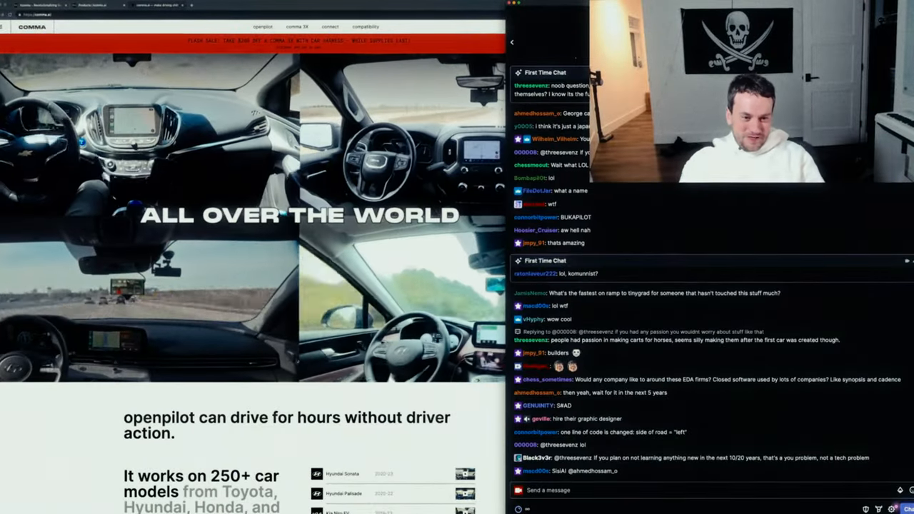
# Reach the comma 3X product page and show its driving-display gallery photo.
pyautogui.scroll(-3)
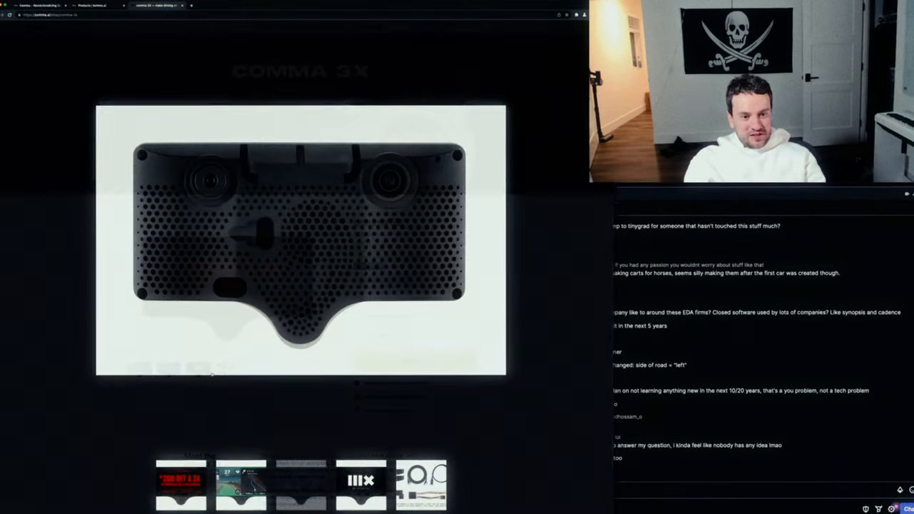
pyautogui.click(241, 485)
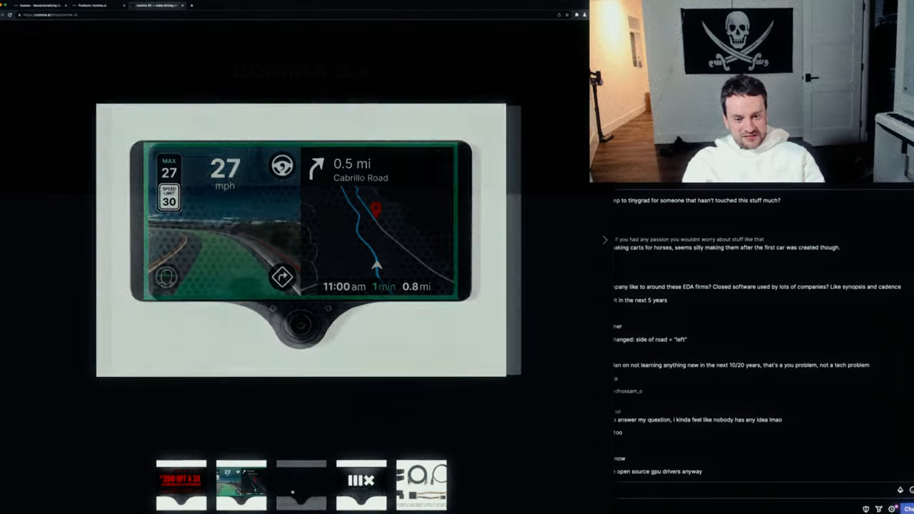